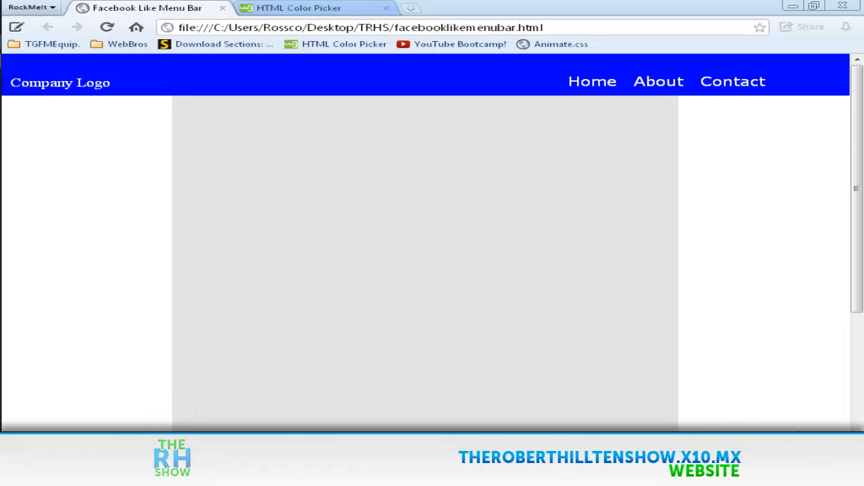
# Change the #top rule's offset from top:0px to bottom:0px and save the file
pyautogui.click(30, 15)
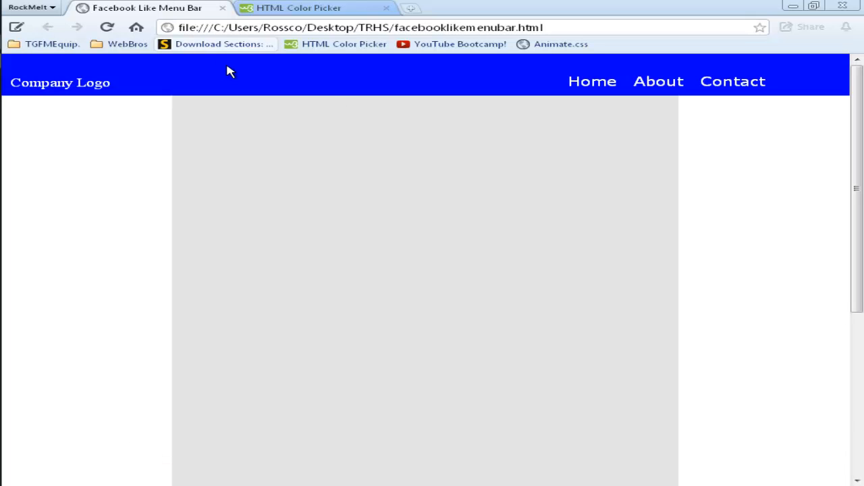
pyautogui.moveTo(264, 90)
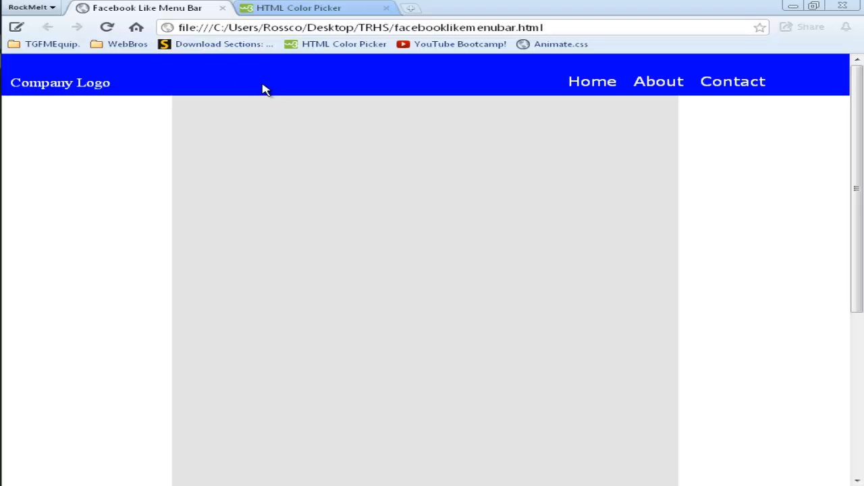
pyautogui.moveTo(115, 75)
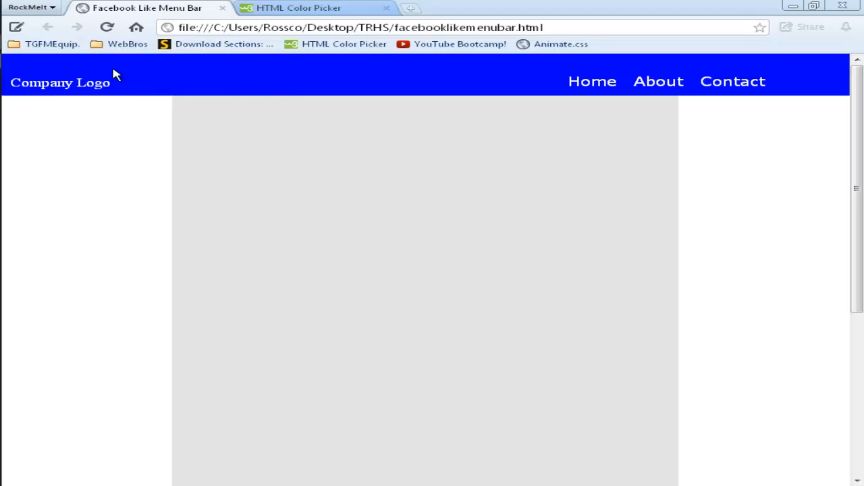
pyautogui.moveTo(552, 86)
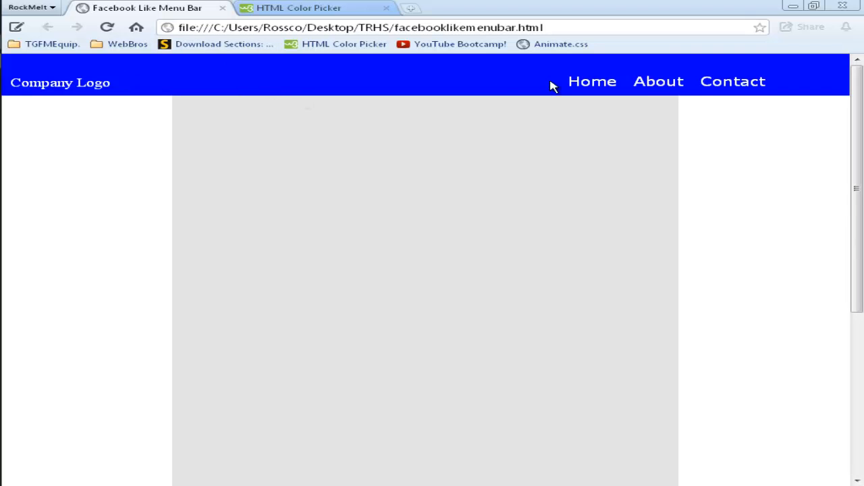
pyautogui.moveTo(592, 81)
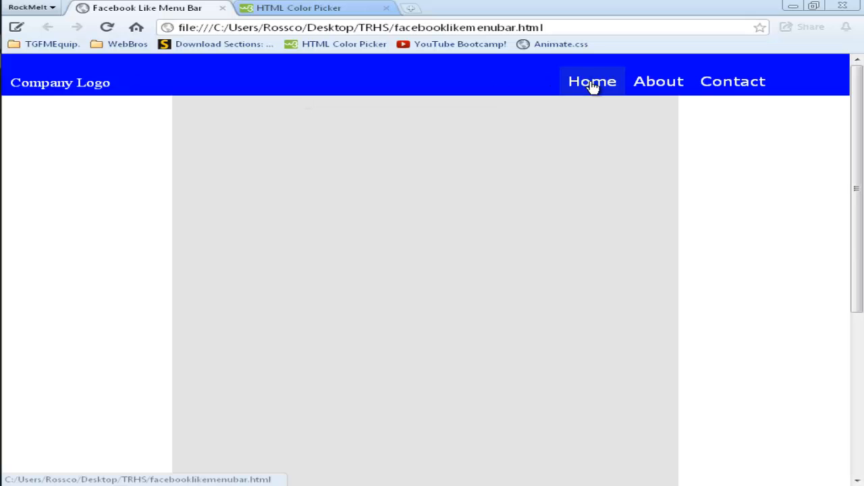
pyautogui.moveTo(658, 81)
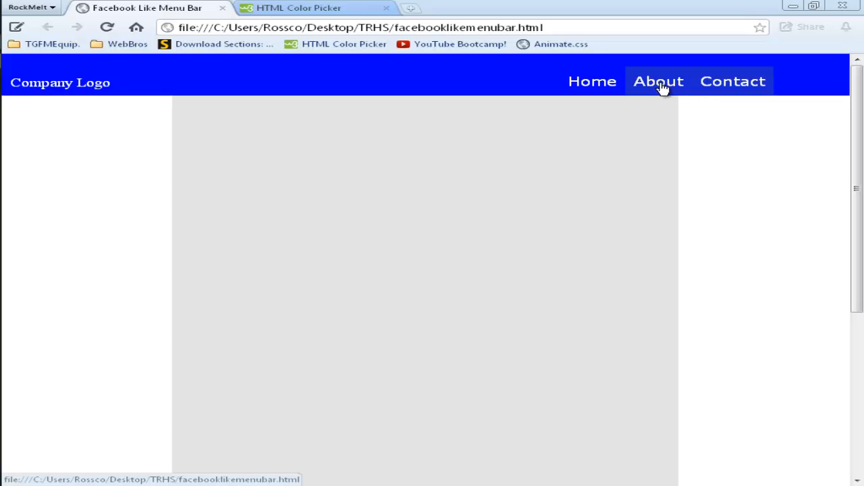
pyautogui.moveTo(592, 81)
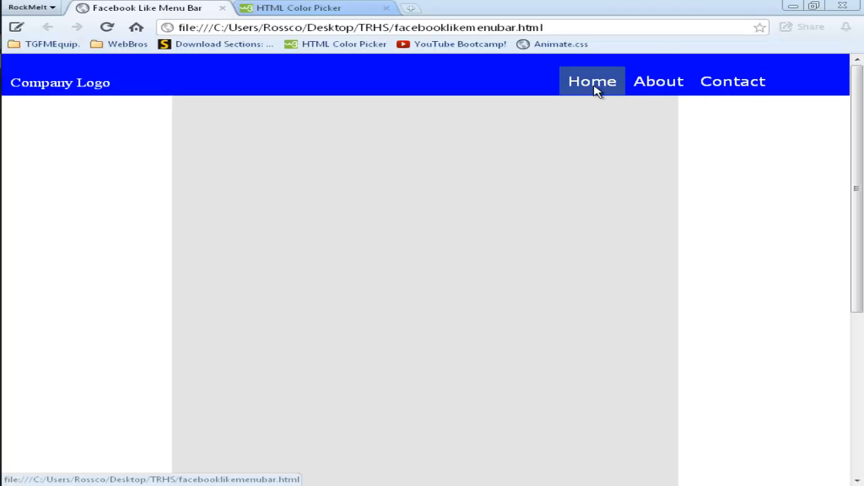
pyautogui.moveTo(590, 113)
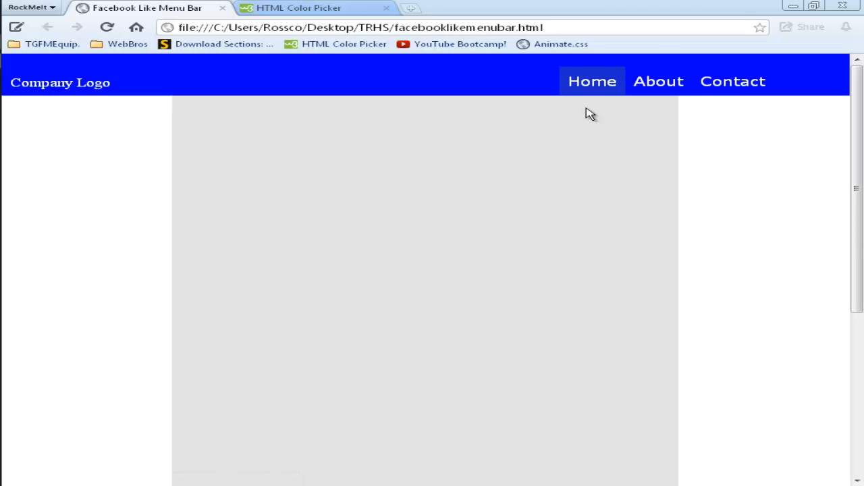
pyautogui.moveTo(495, 145)
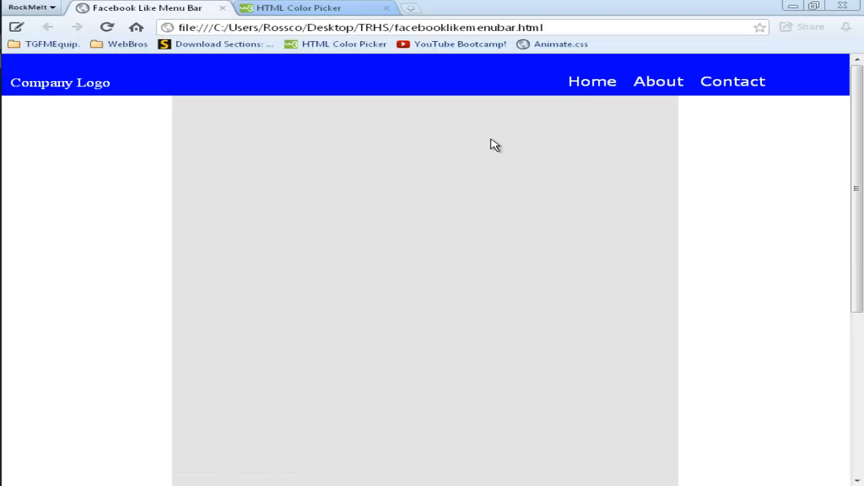
pyautogui.moveTo(735, 187)
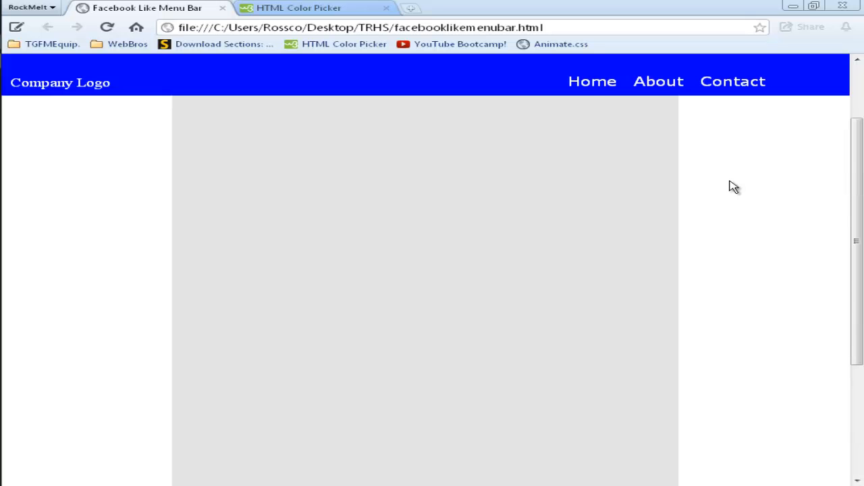
pyautogui.click(30, 15)
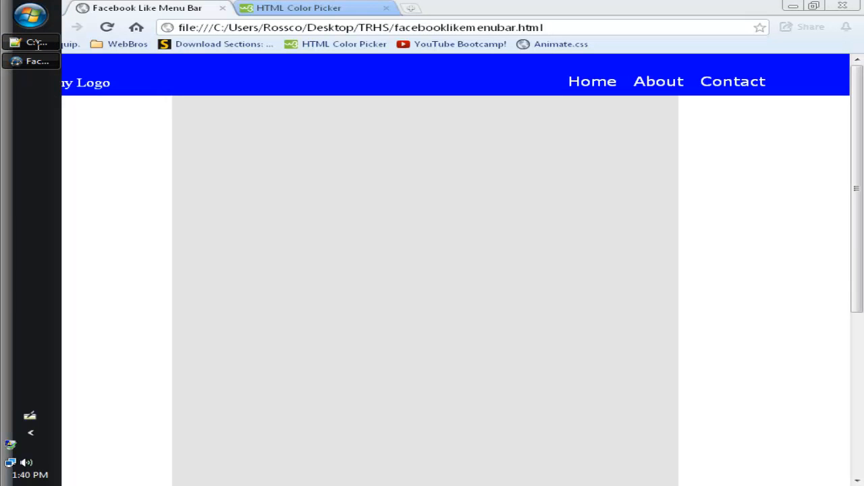
pyautogui.click(29, 61)
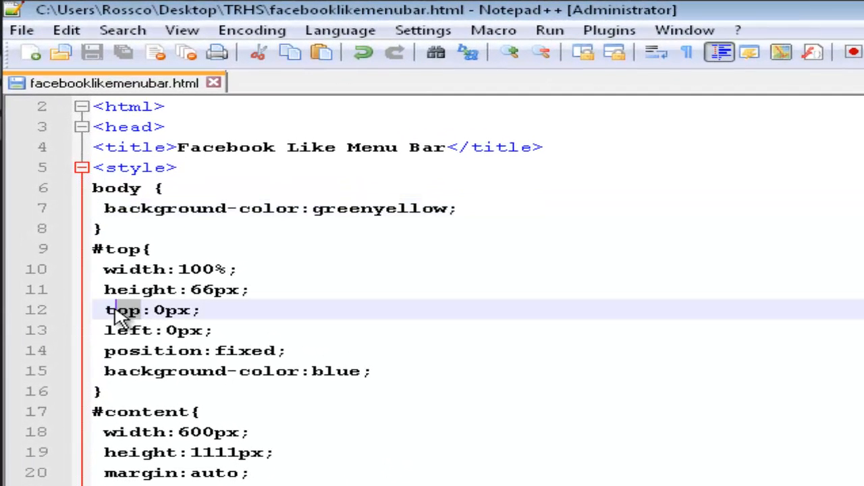
pyautogui.doubleClick(123, 309)
pyautogui.write('bottom')
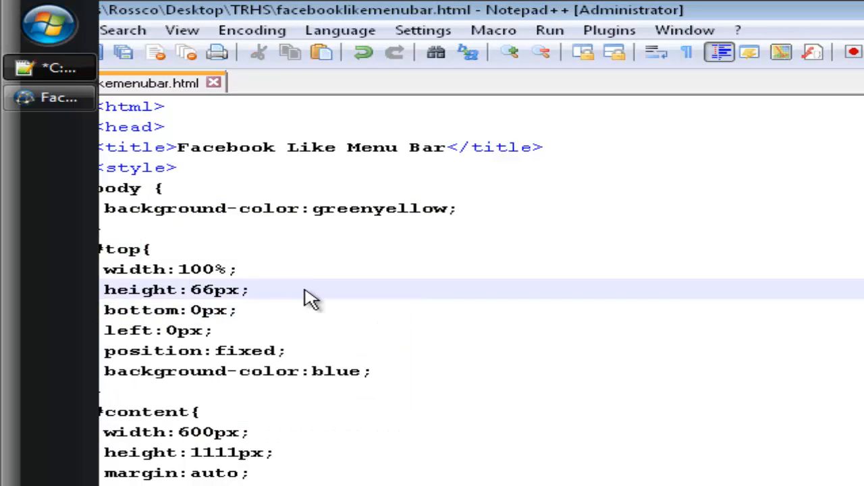
pyautogui.click(812, 9)
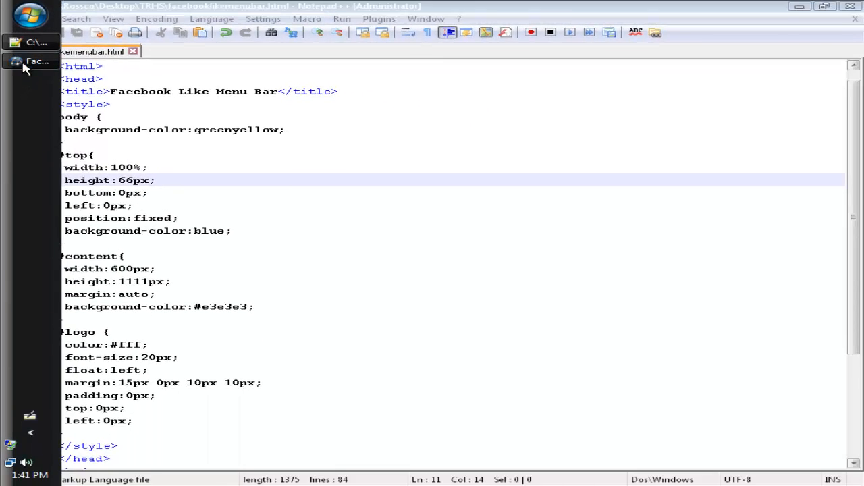
# Reload the page in Chrome and scroll to confirm the blue bar stays fixed at the bottom
pyautogui.click(37, 61)
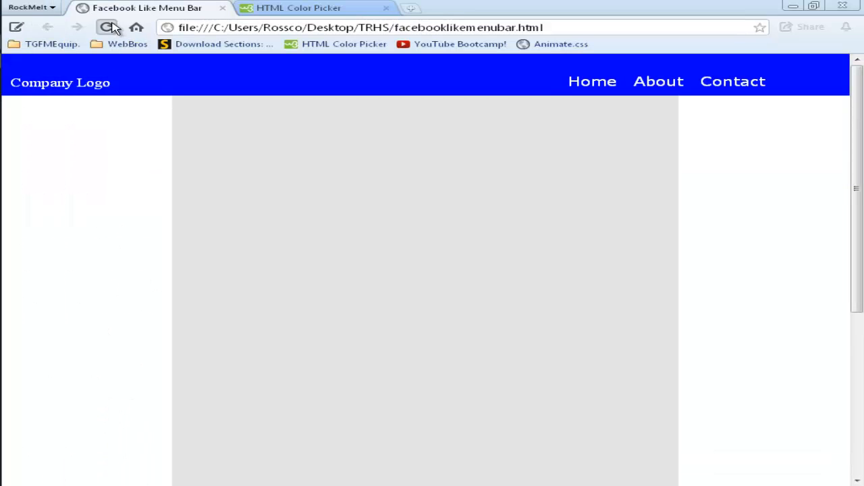
pyautogui.click(108, 27)
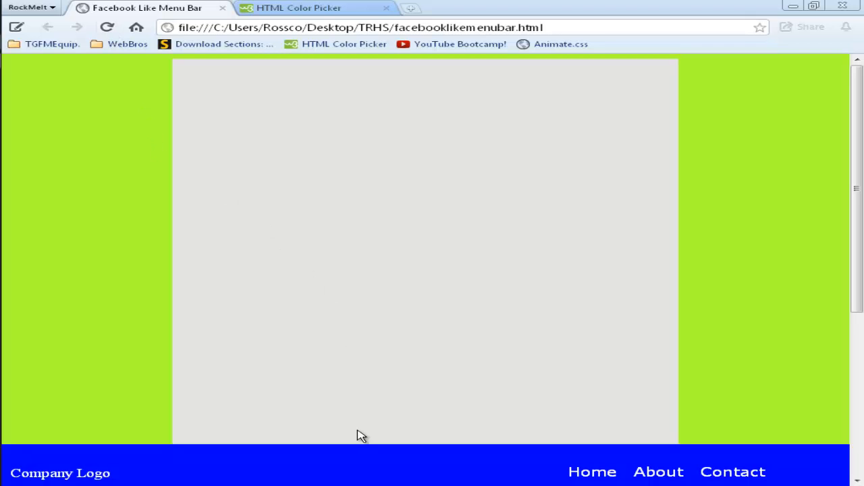
pyautogui.moveTo(356, 435)
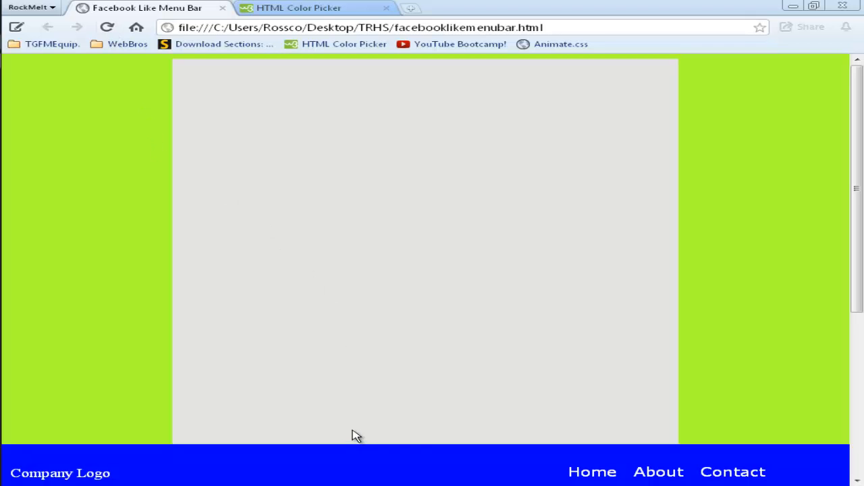
pyautogui.moveTo(571, 317)
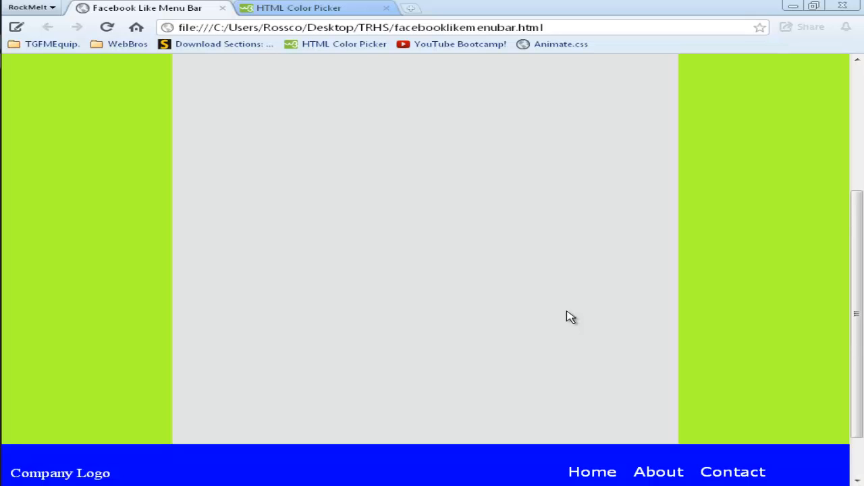
pyautogui.scroll(3)
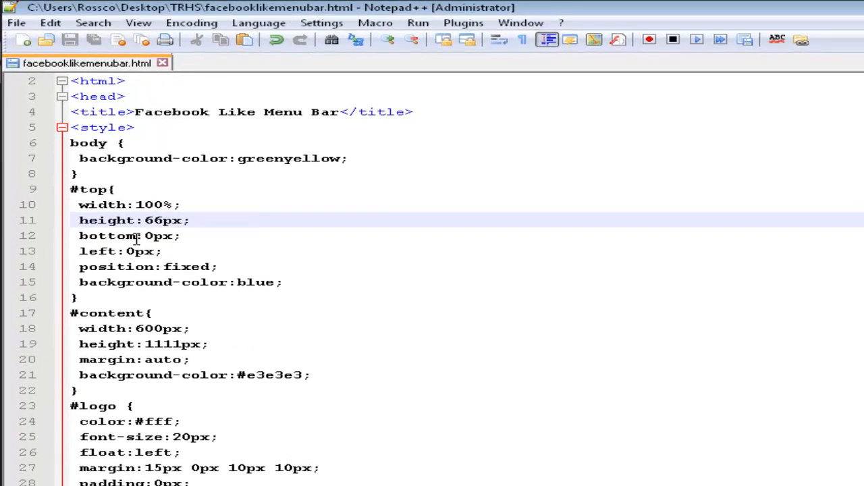
# Change the #top rule's offset from bottom:0px back to top:0px
pyautogui.doubleClick(108, 236)
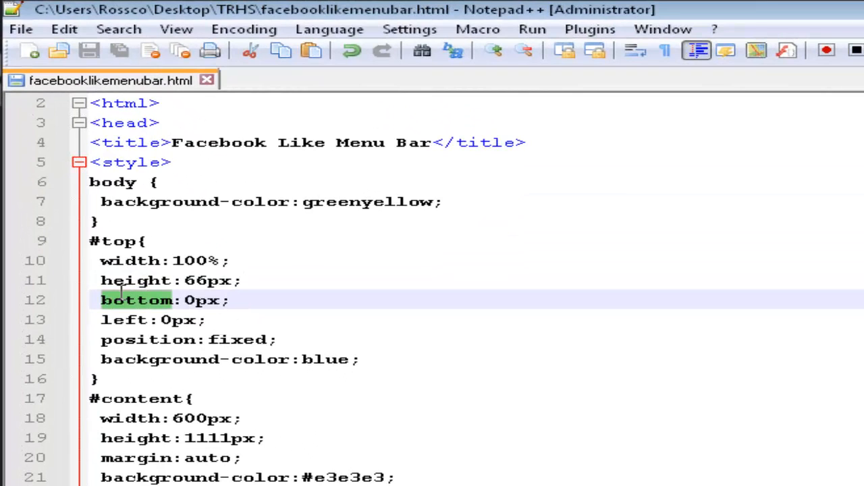
pyautogui.write('top')
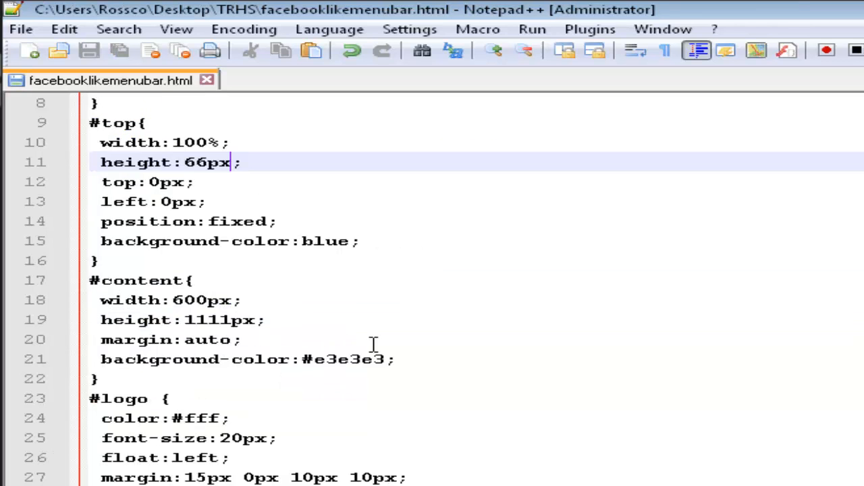
pyautogui.scroll(-3)
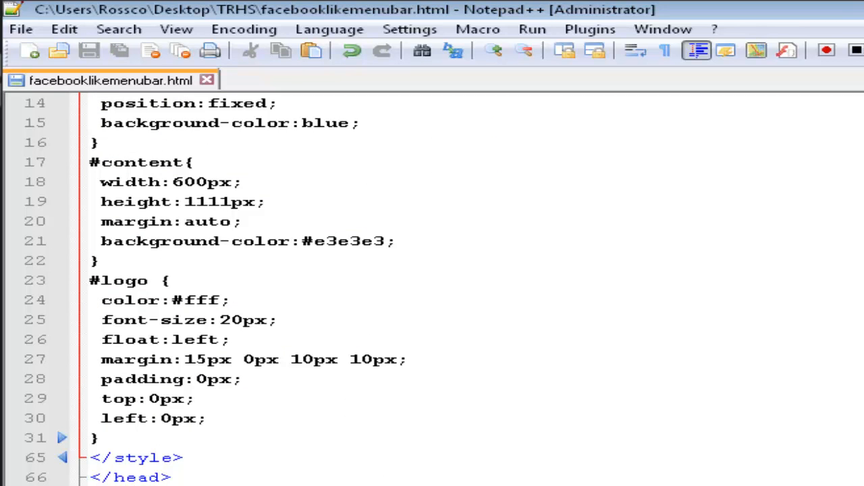
# Review the body markup, highlighting the menu container, the Company Logo text and the body tag
pyautogui.scroll(-3)
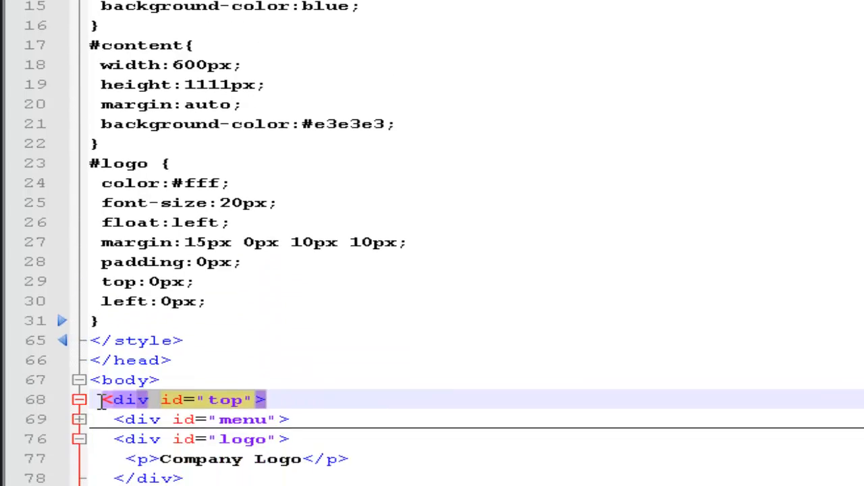
pyautogui.scroll(-3)
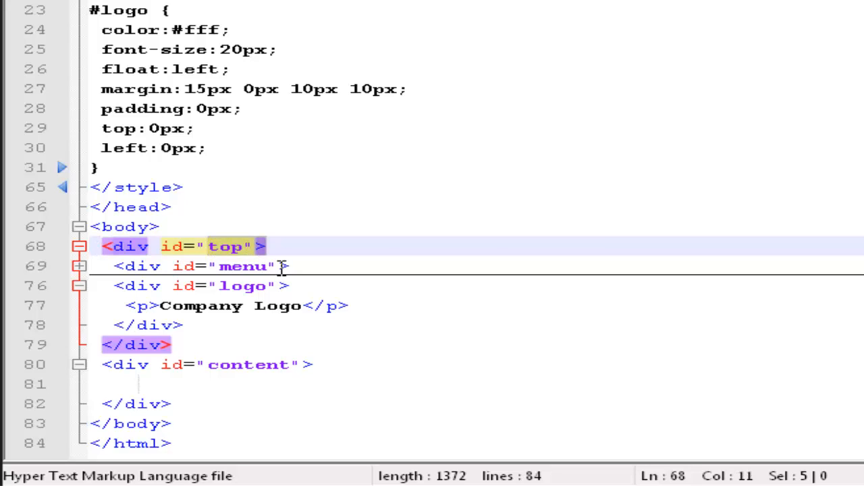
pyautogui.click(291, 266)
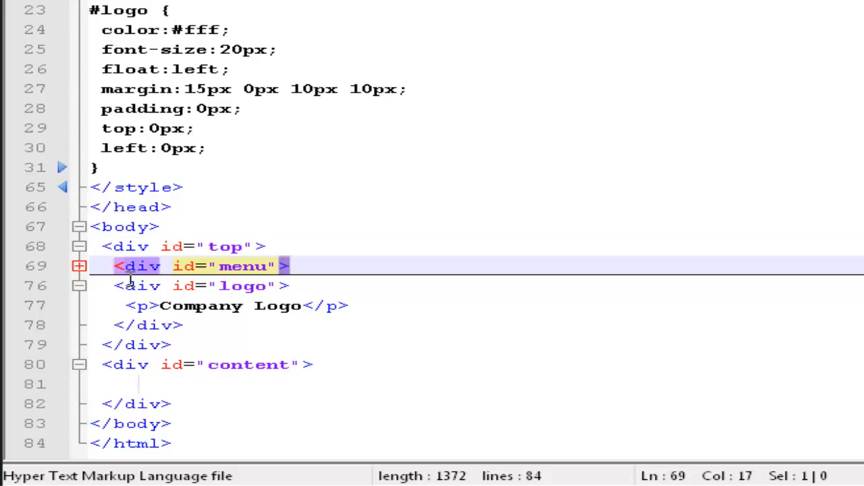
pyautogui.moveTo(287, 265); pyautogui.dragTo(115, 265)
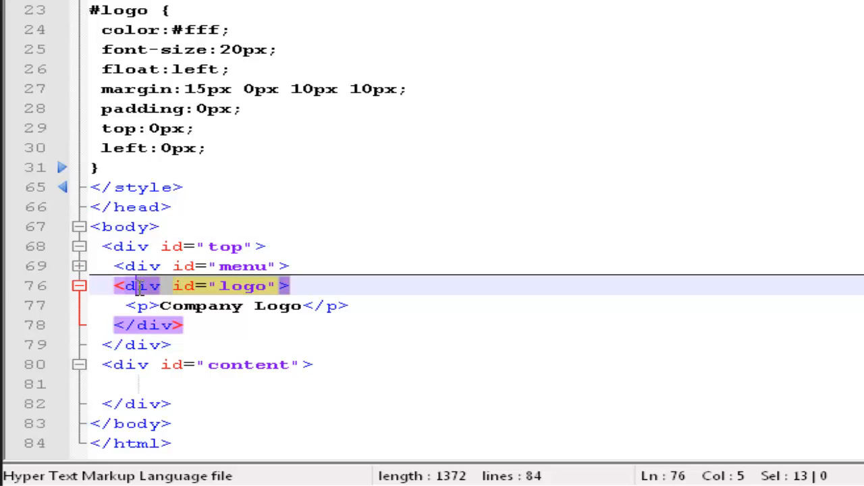
pyautogui.click(162, 305)
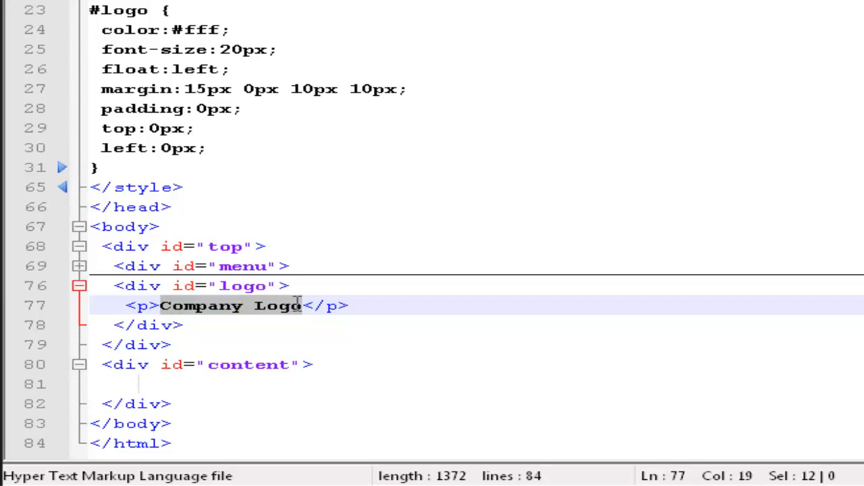
pyautogui.moveTo(188, 408)
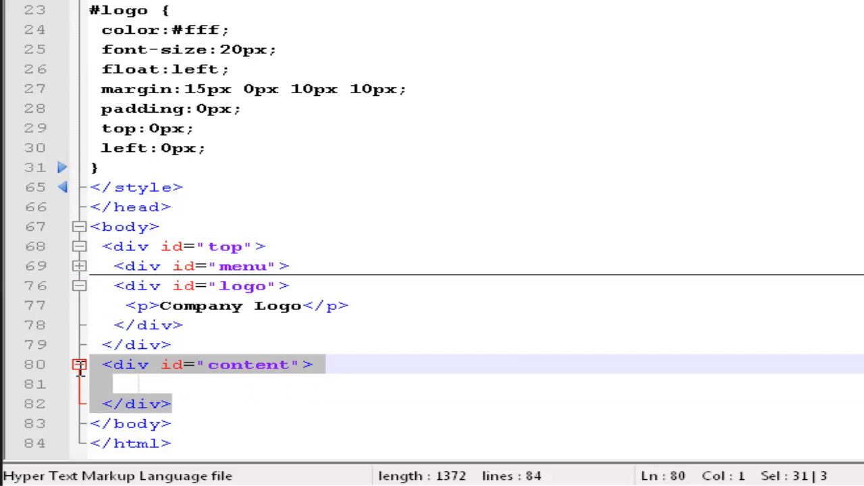
pyautogui.moveTo(193, 210)
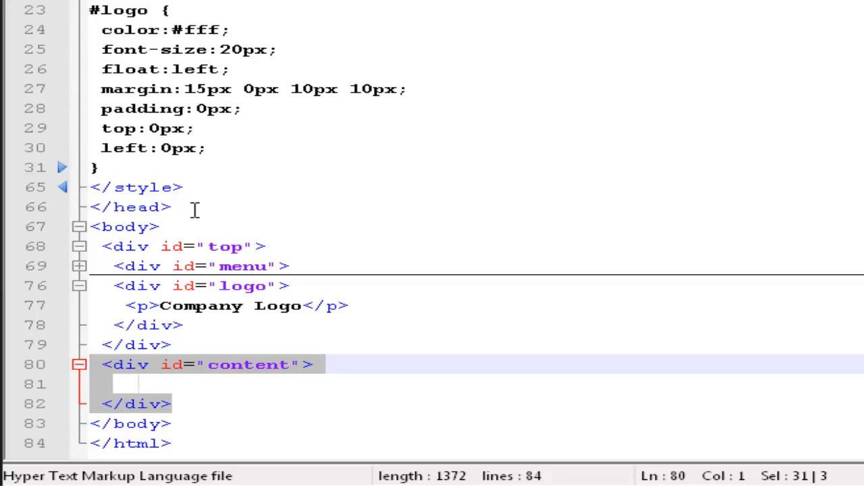
pyautogui.click(125, 226)
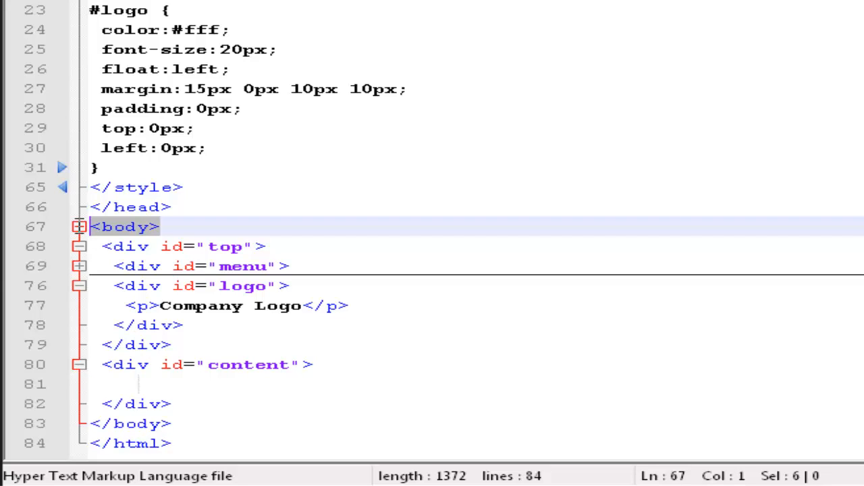
pyautogui.click(168, 246)
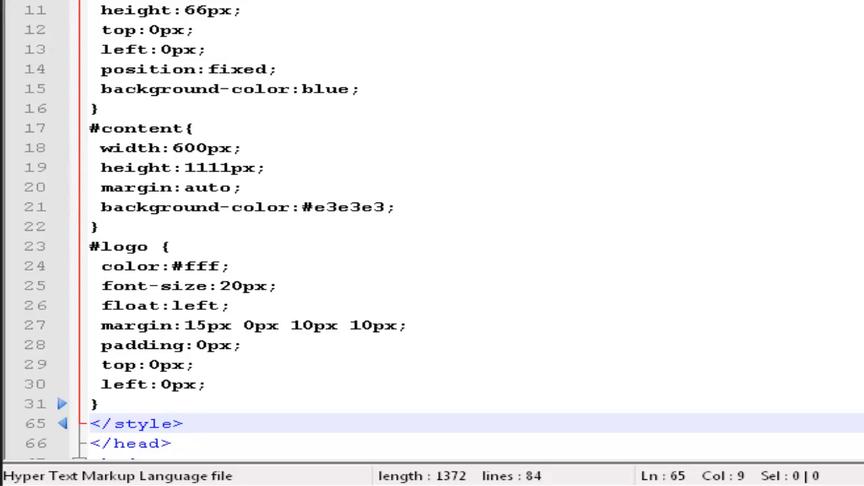
# Scroll up to the #top rule's width:100%, then bring up the rendered page in Chrome
pyautogui.click(184, 423)
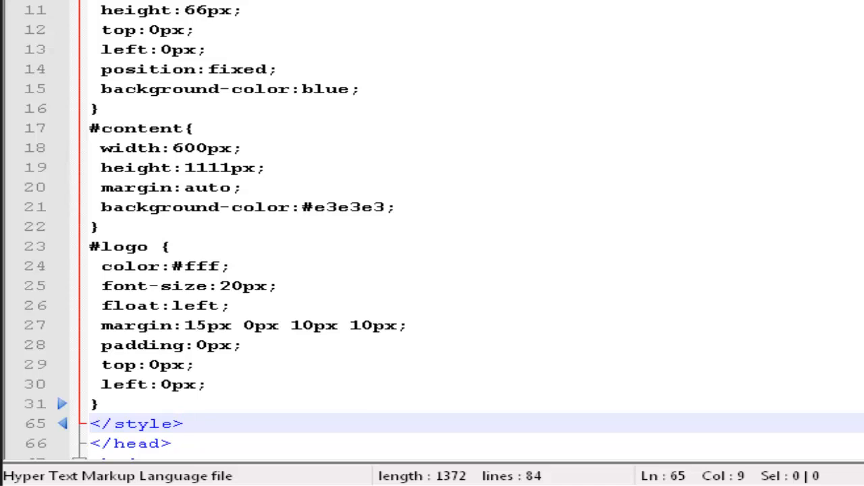
pyautogui.scroll(3)
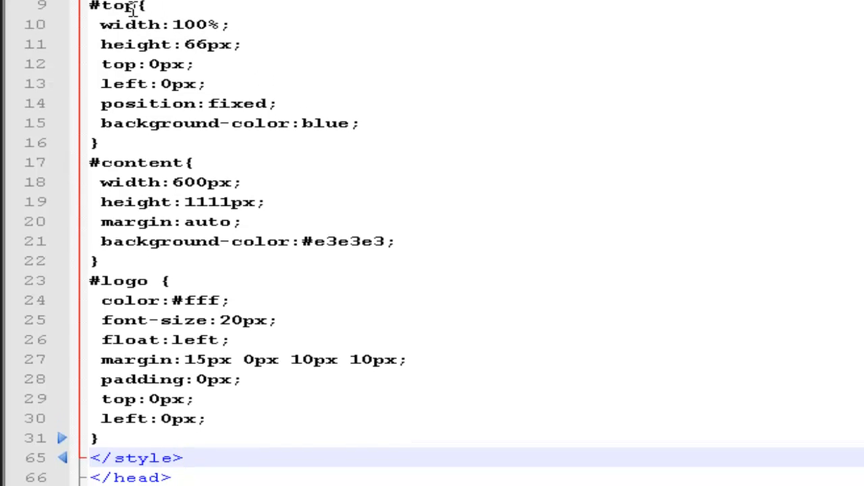
pyautogui.scroll(3)
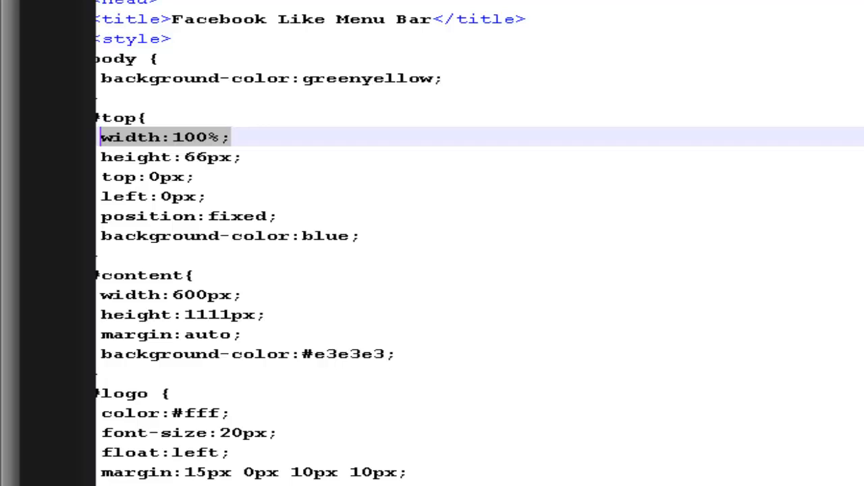
pyautogui.click(154, 24)
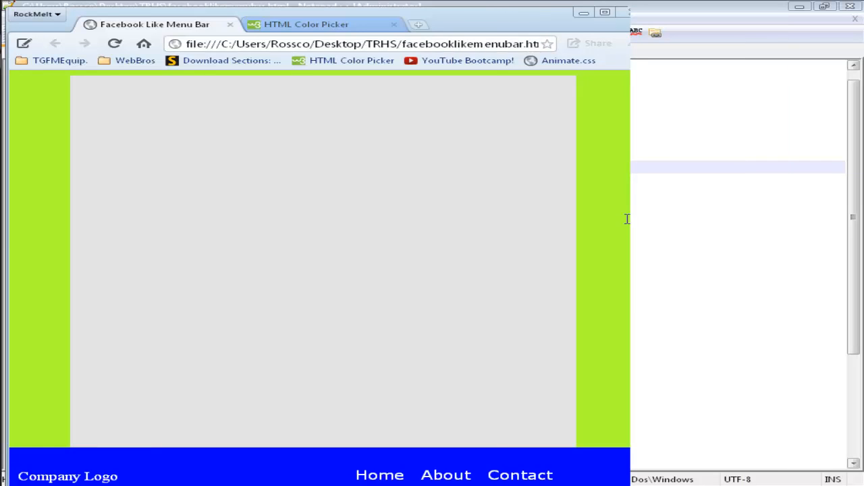
# Maximize the Chrome window, then return to the page source in Notepad++
pyautogui.click(579, 12)
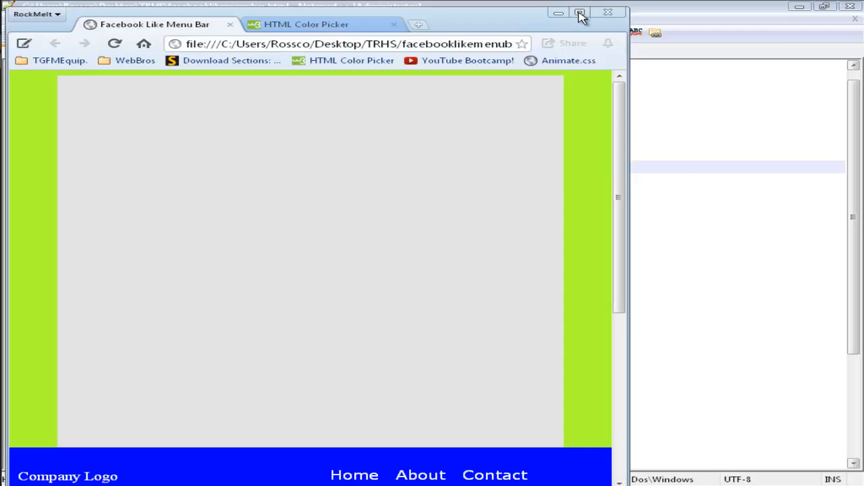
pyautogui.click(579, 12)
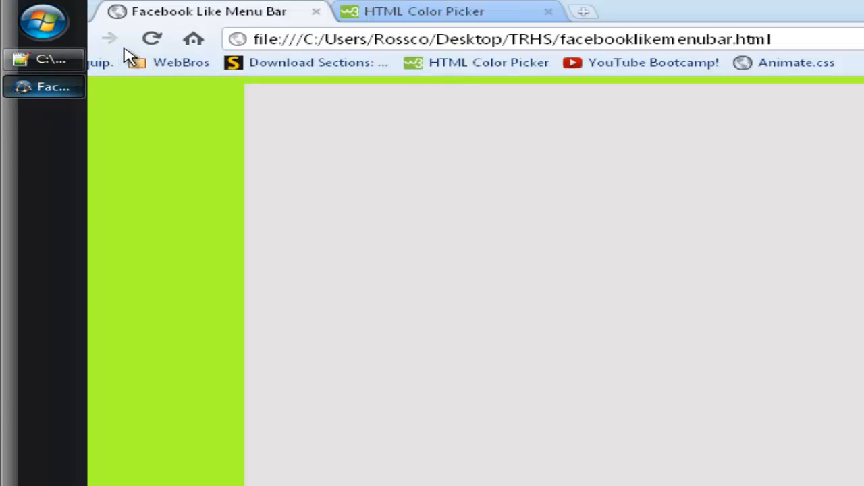
pyautogui.click(152, 38)
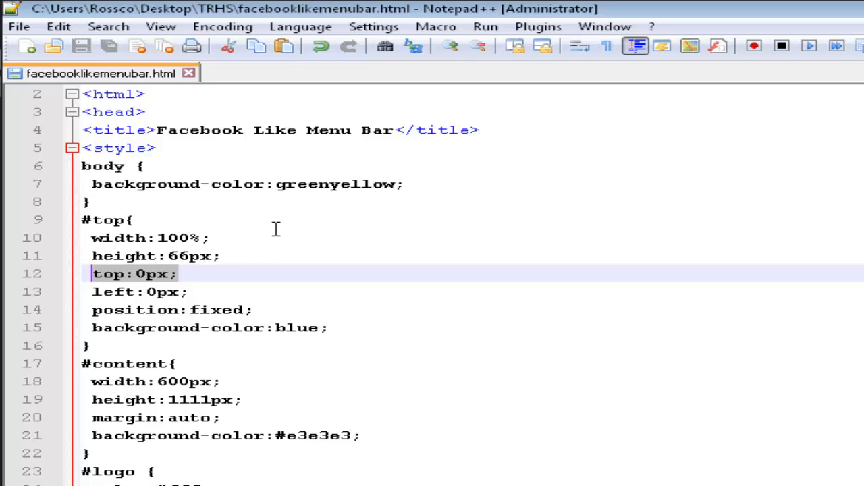
pyautogui.moveTo(282, 238)
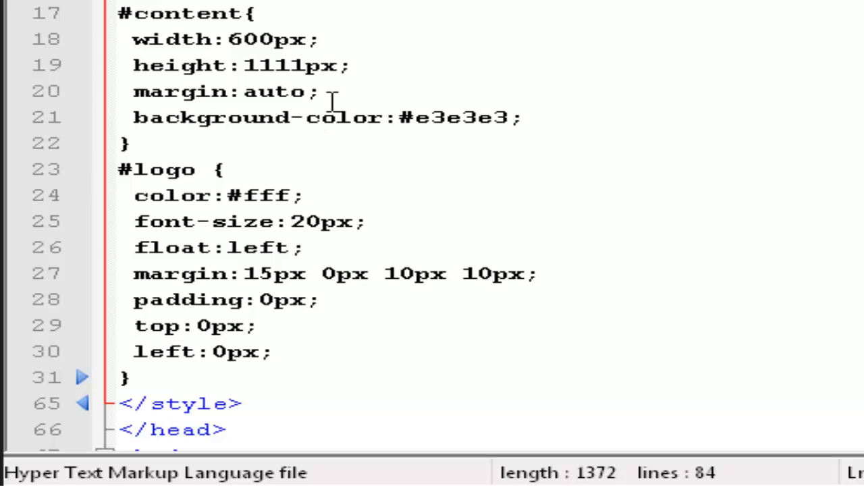
pyautogui.click(162, 91)
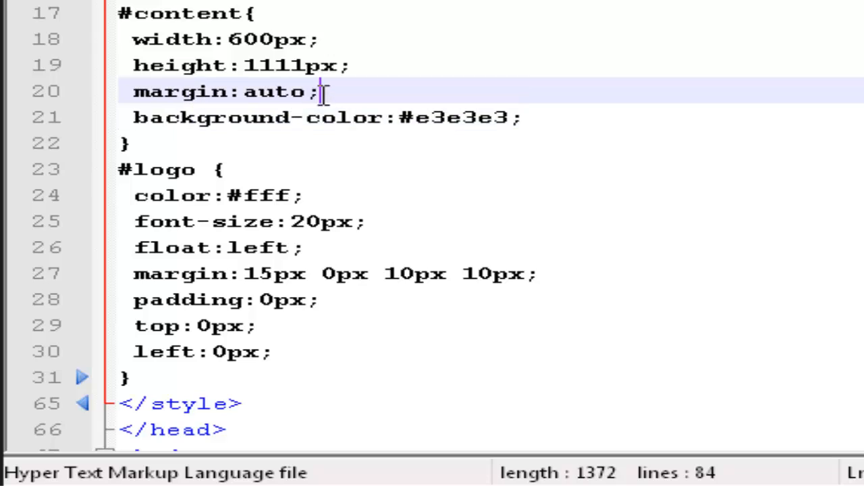
pyautogui.moveTo(417, 123)
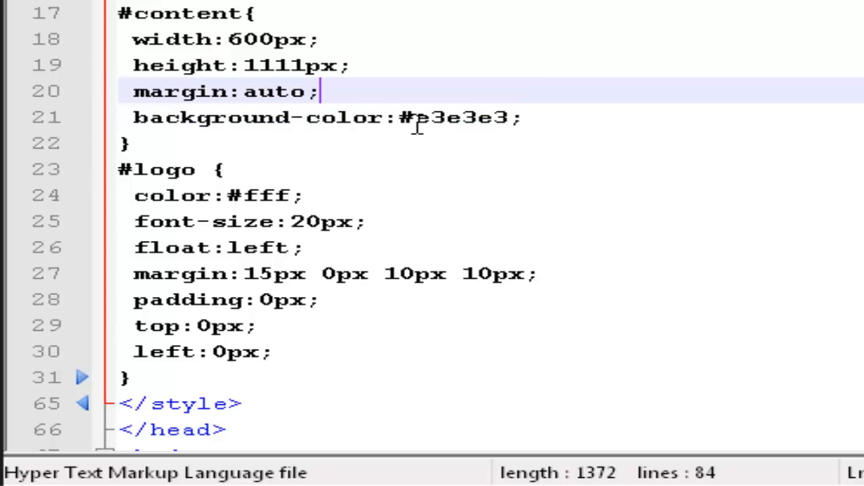
pyautogui.moveTo(236, 213)
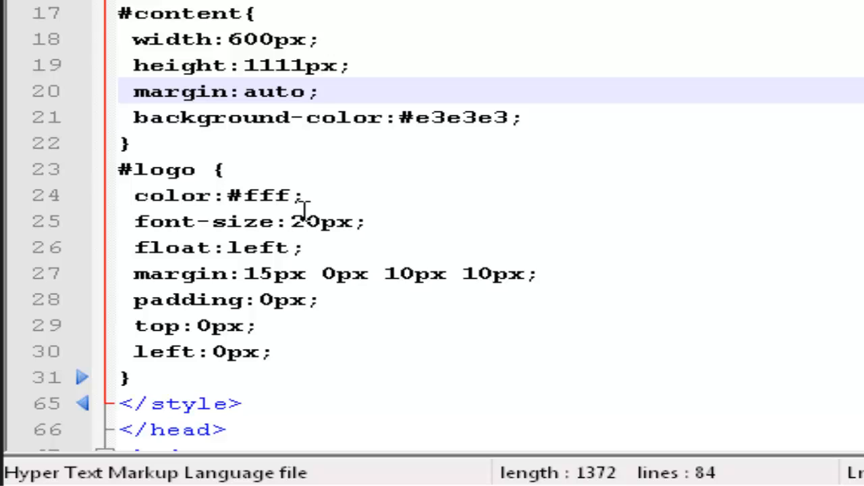
pyautogui.moveTo(317, 236)
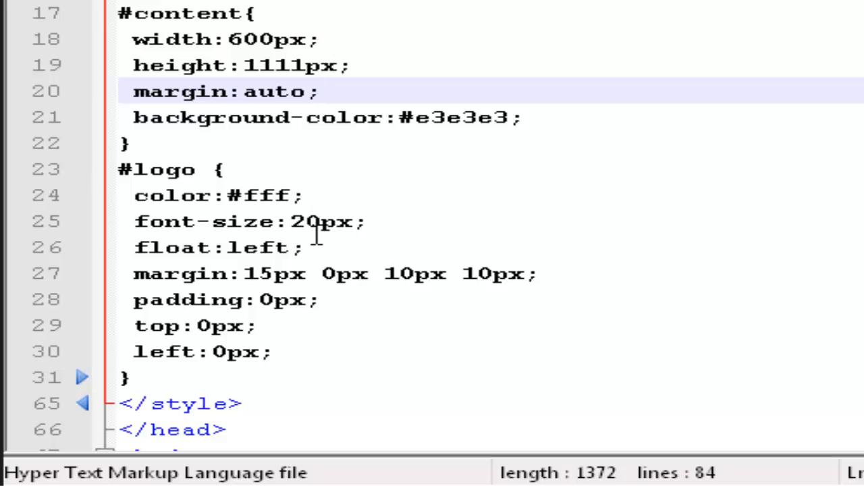
pyautogui.click(320, 91)
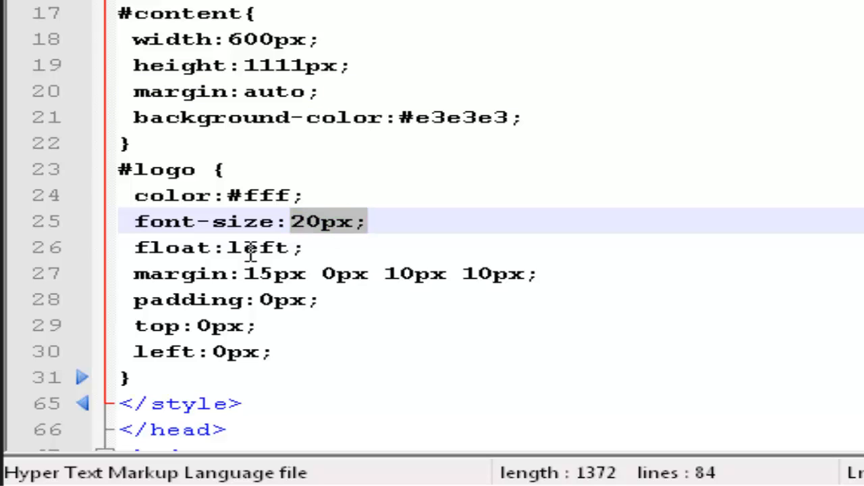
pyautogui.click(250, 247)
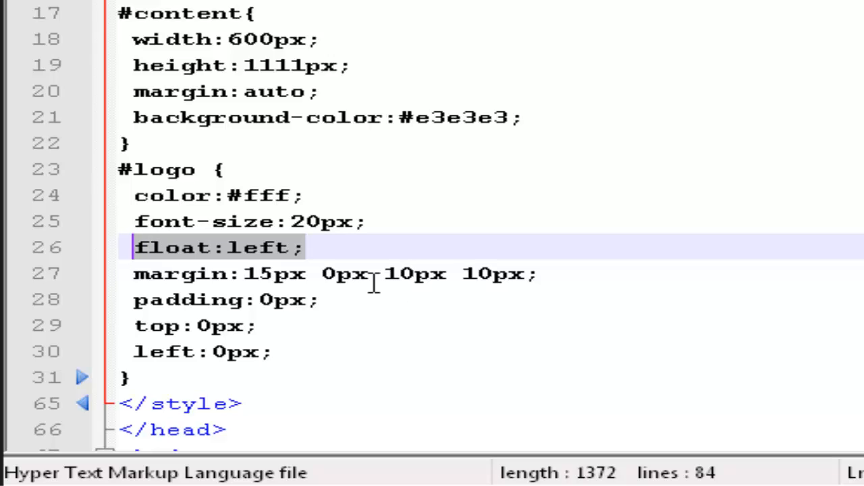
pyautogui.moveTo(235, 283)
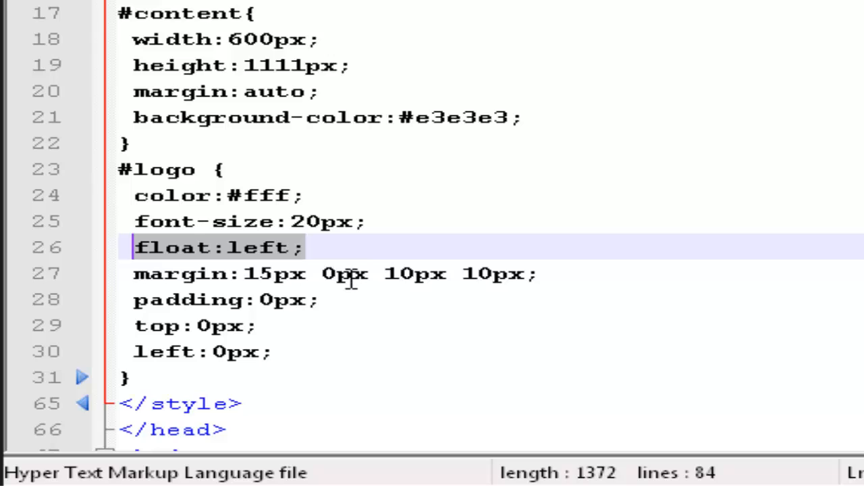
pyautogui.moveTo(406, 274)
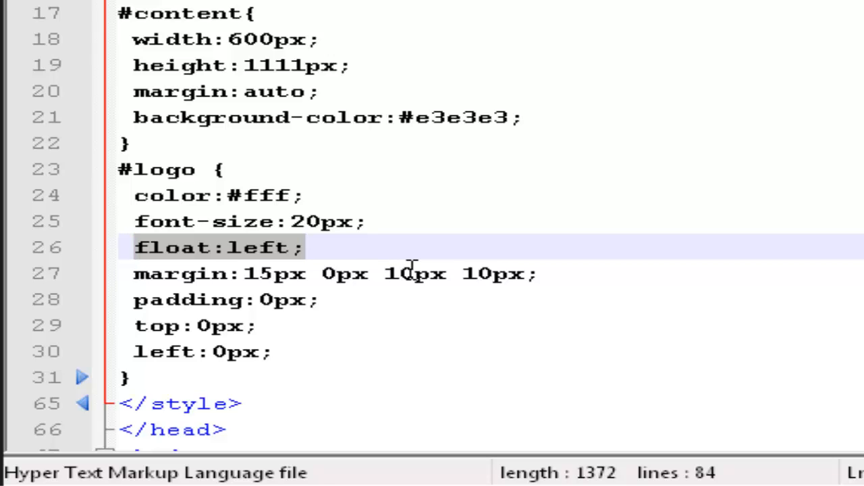
pyautogui.moveTo(483, 255)
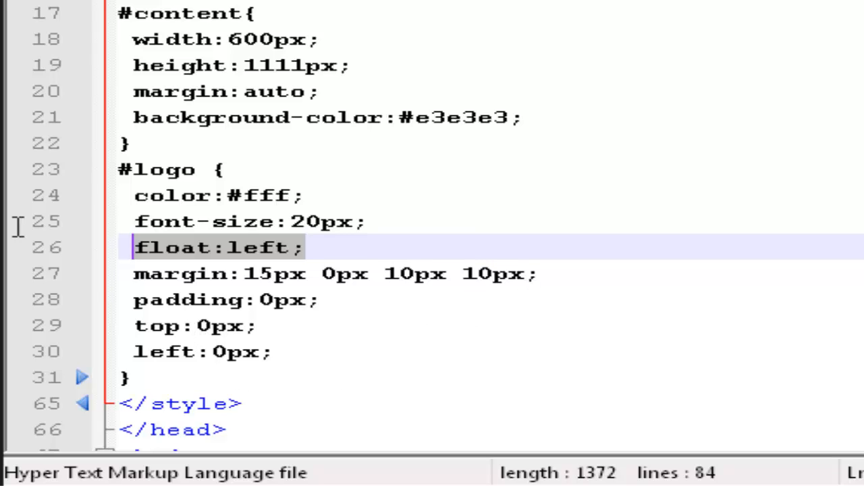
pyautogui.moveTo(263, 331)
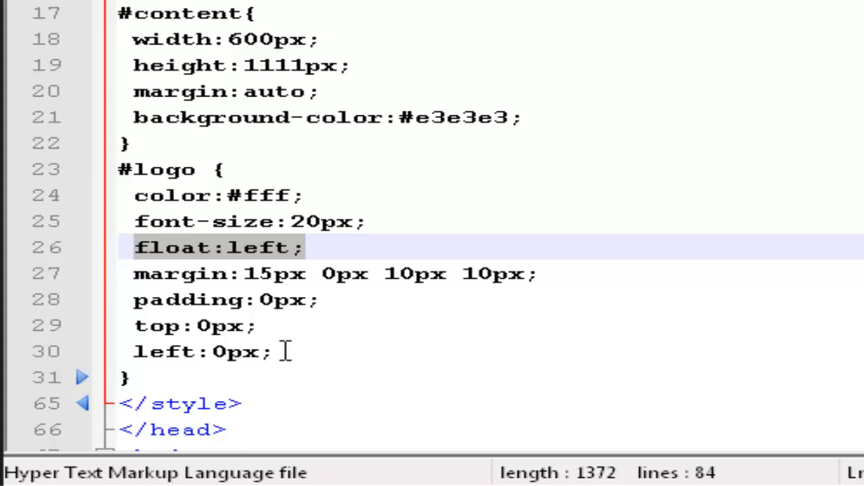
pyautogui.scroll(-3)
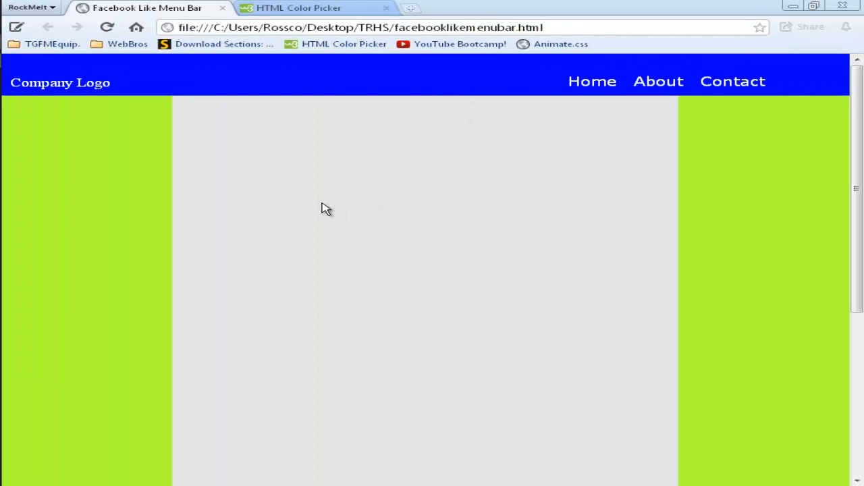
pyautogui.moveTo(489, 149)
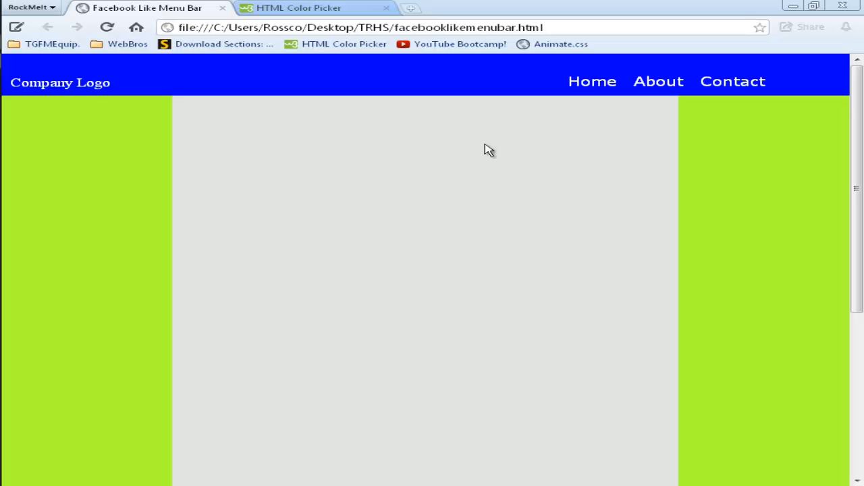
pyautogui.moveTo(554, 109)
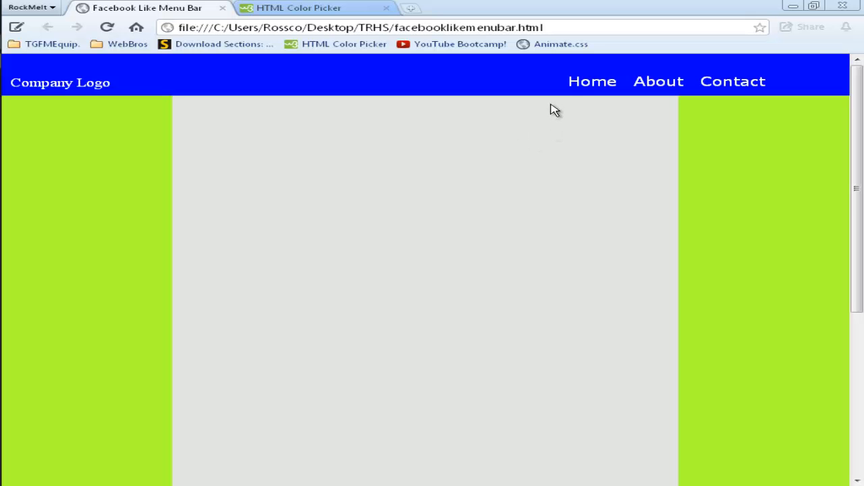
pyautogui.moveTo(658, 81)
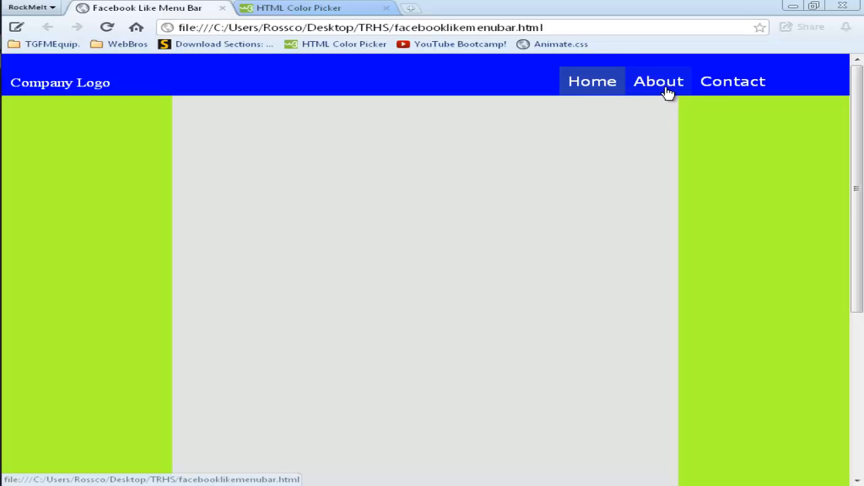
pyautogui.moveTo(668, 88)
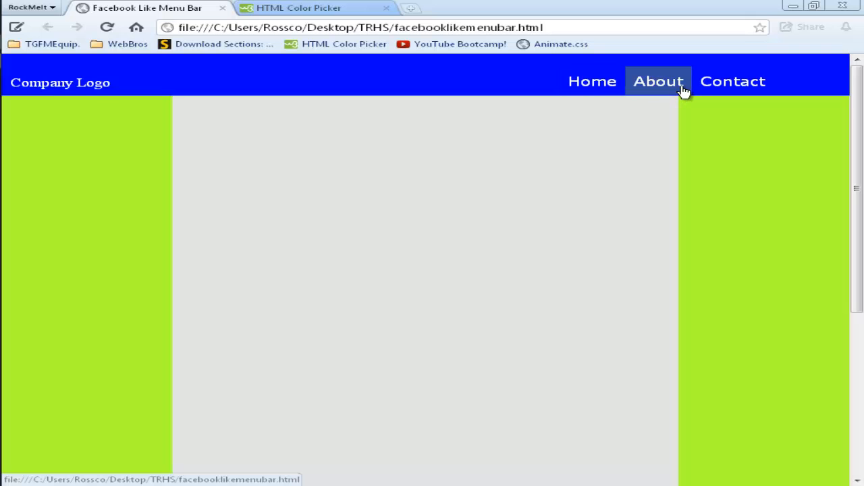
pyautogui.moveTo(715, 95)
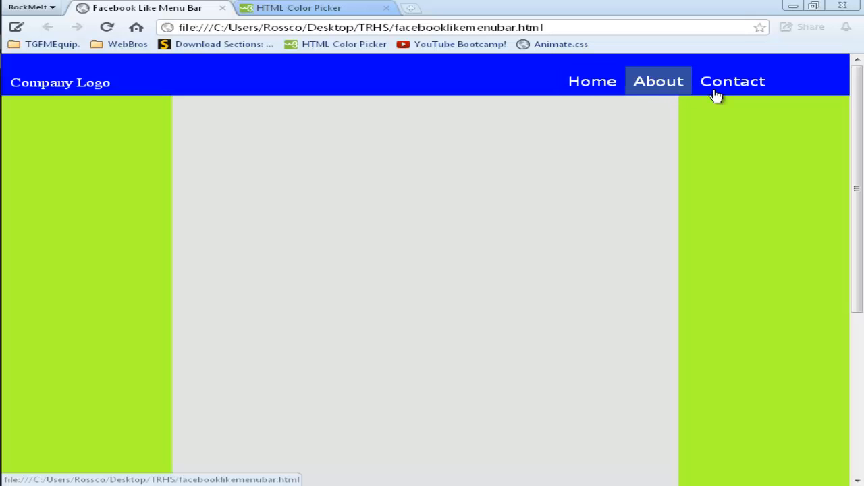
pyautogui.moveTo(733, 81)
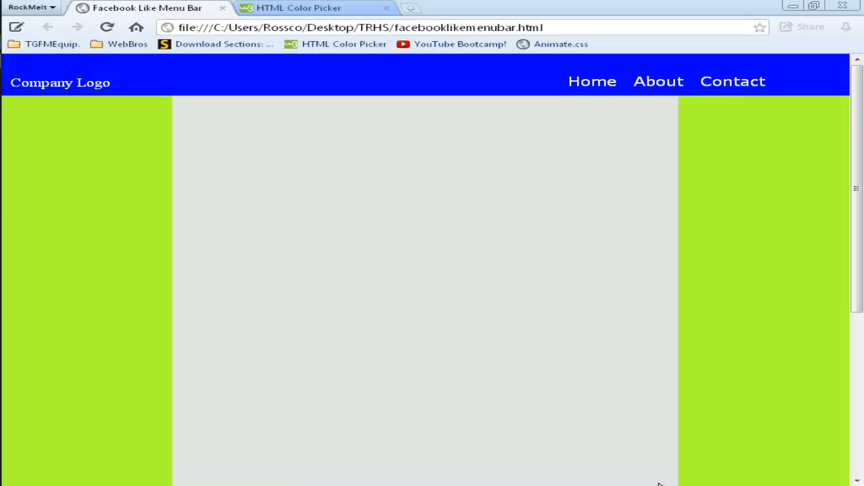
pyautogui.moveTo(662, 478)
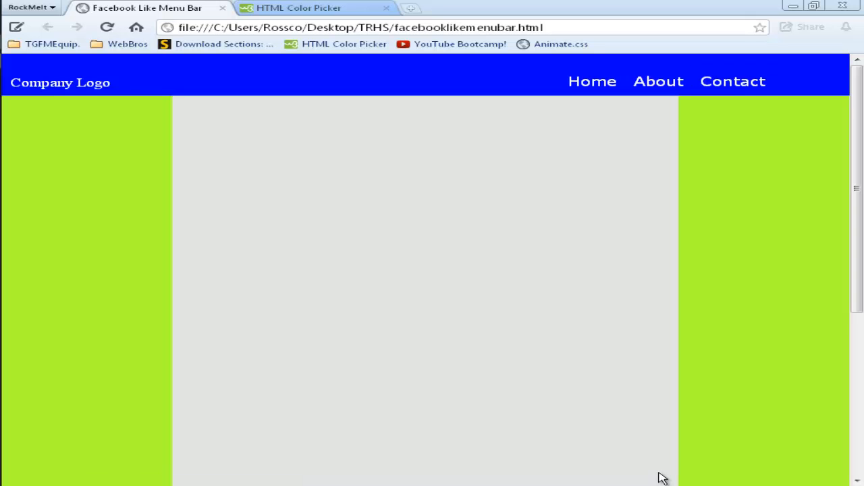